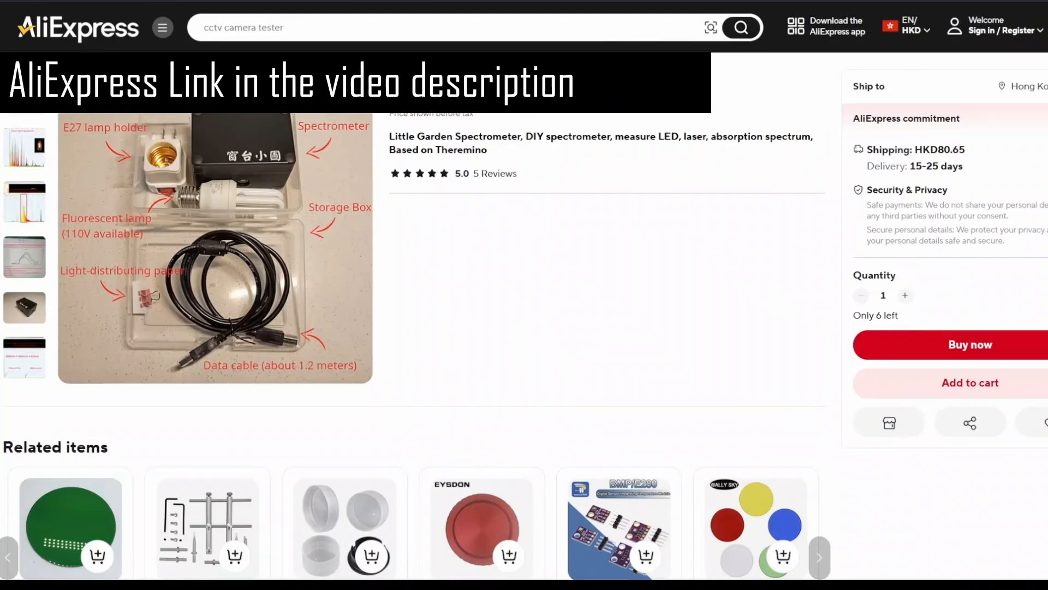
scroll(down, 3)
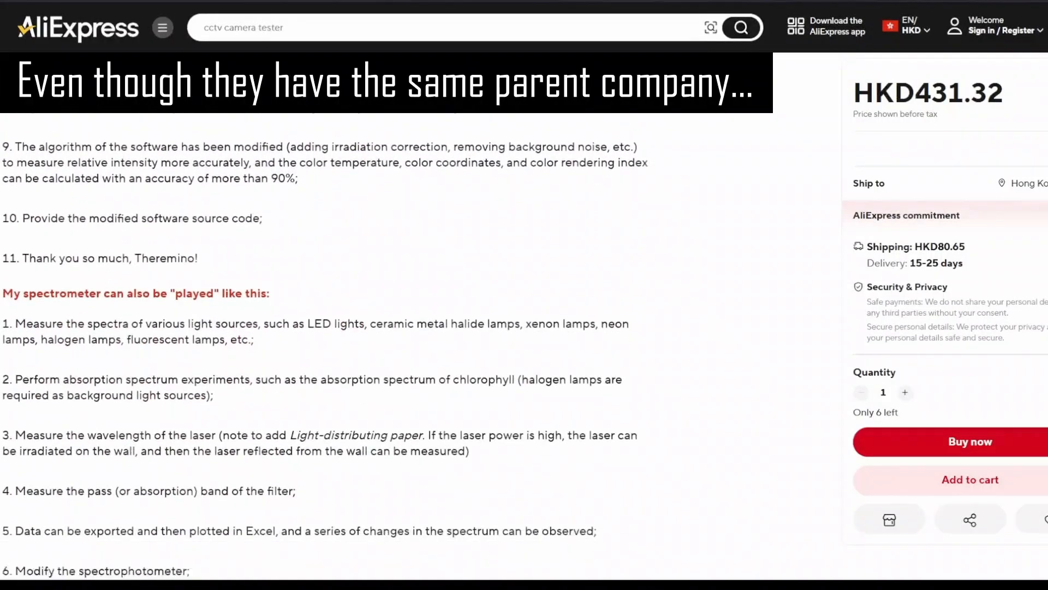
scroll(down, 3)
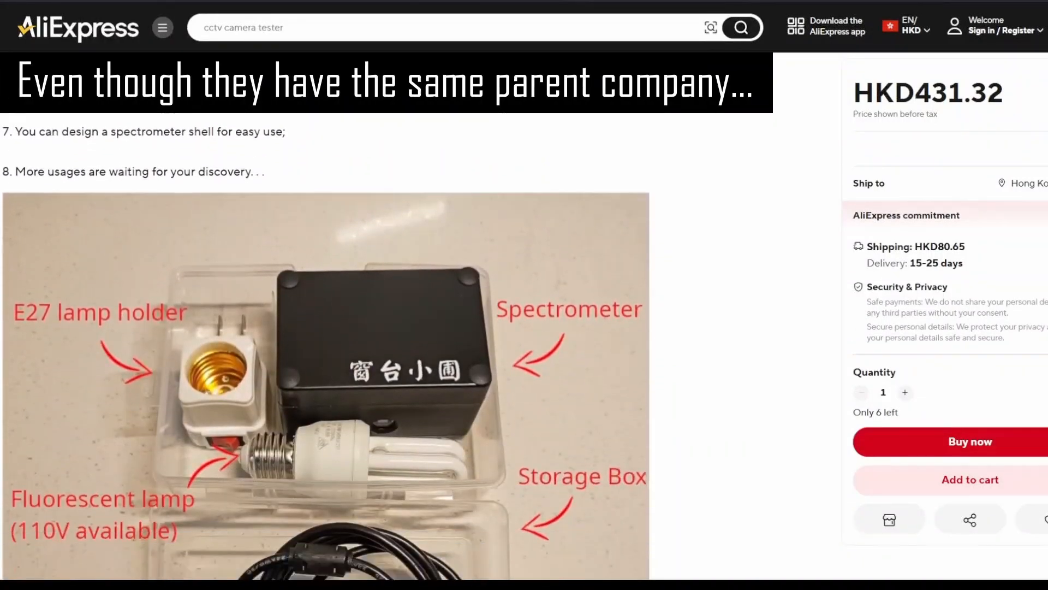
scroll(down, 3)
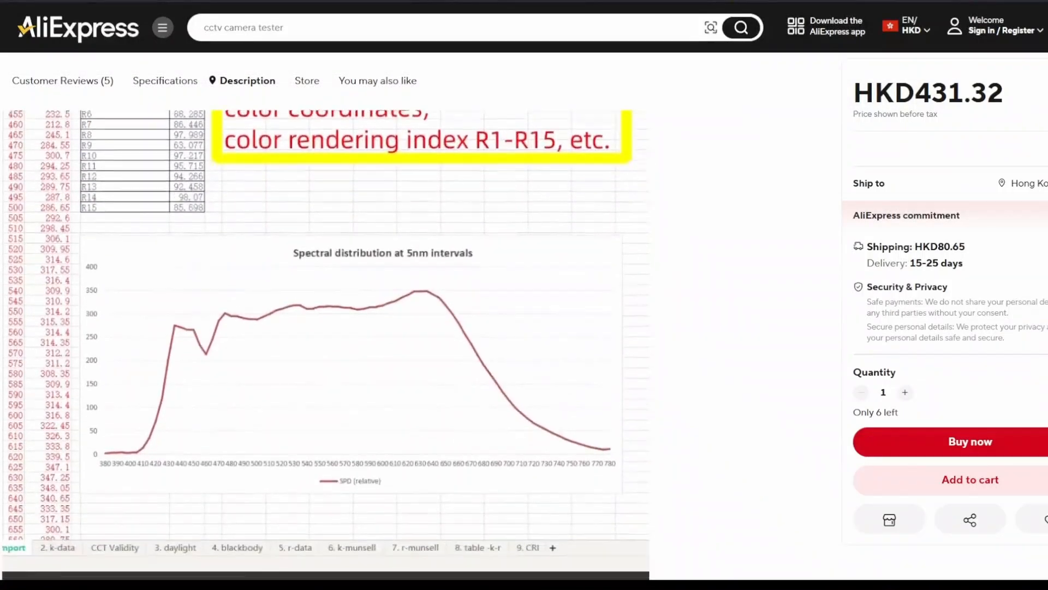
scroll(down, 3)
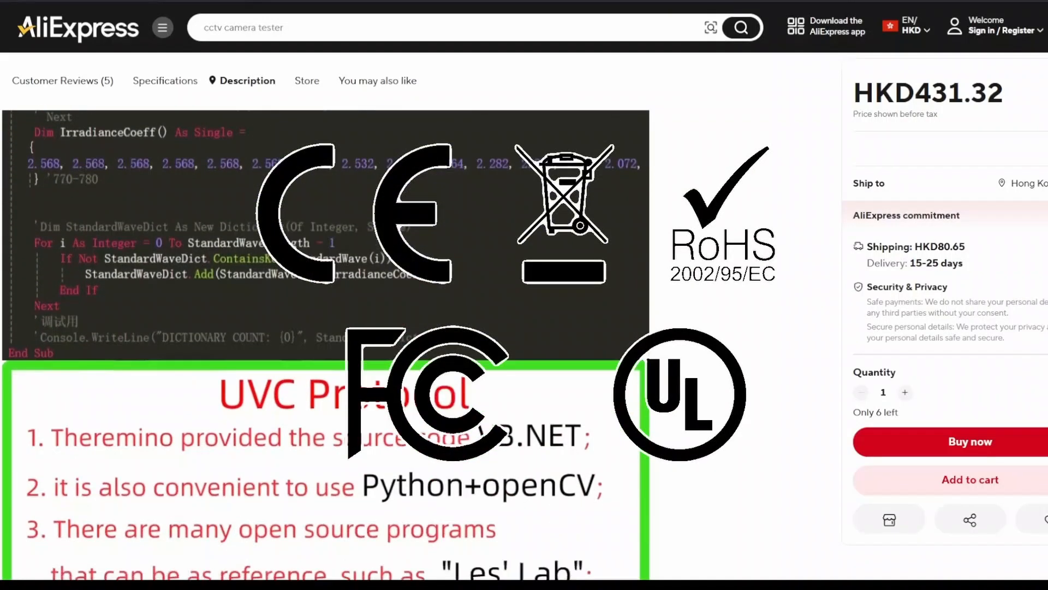
scroll(down, 3)
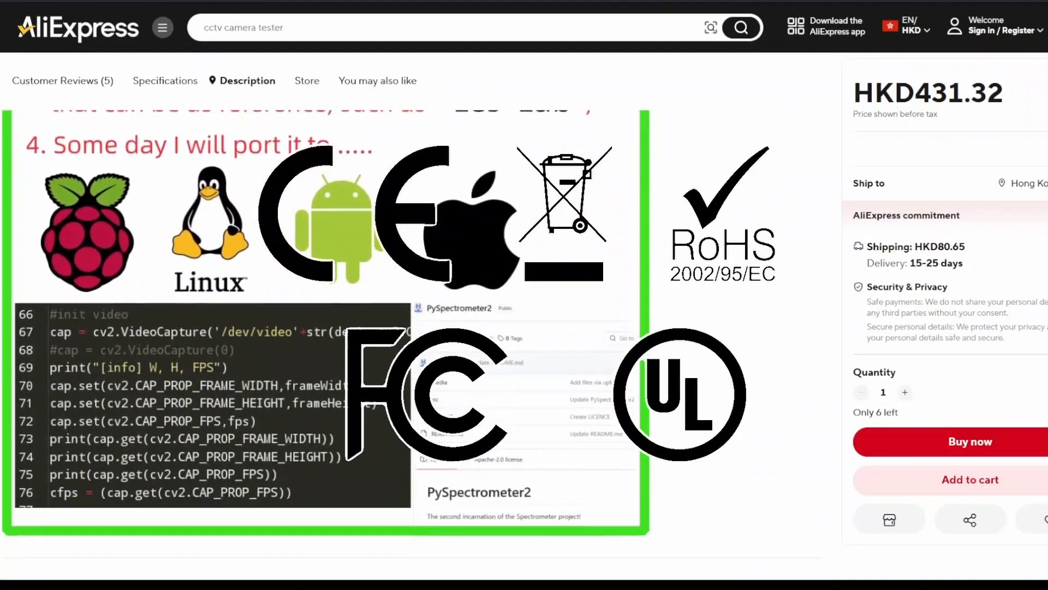
scroll(down, 3)
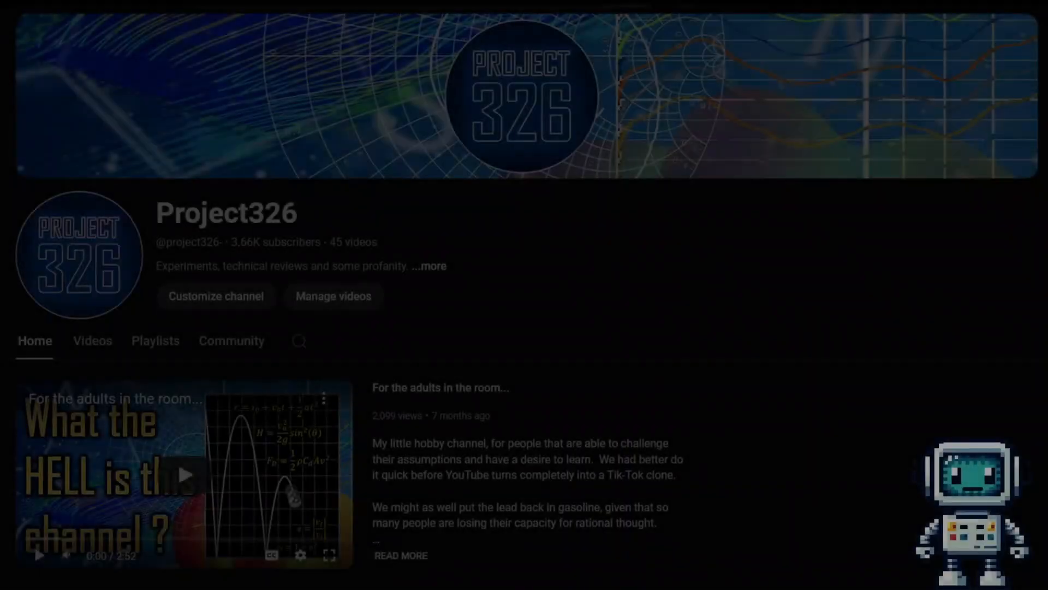
scroll(down, 3)
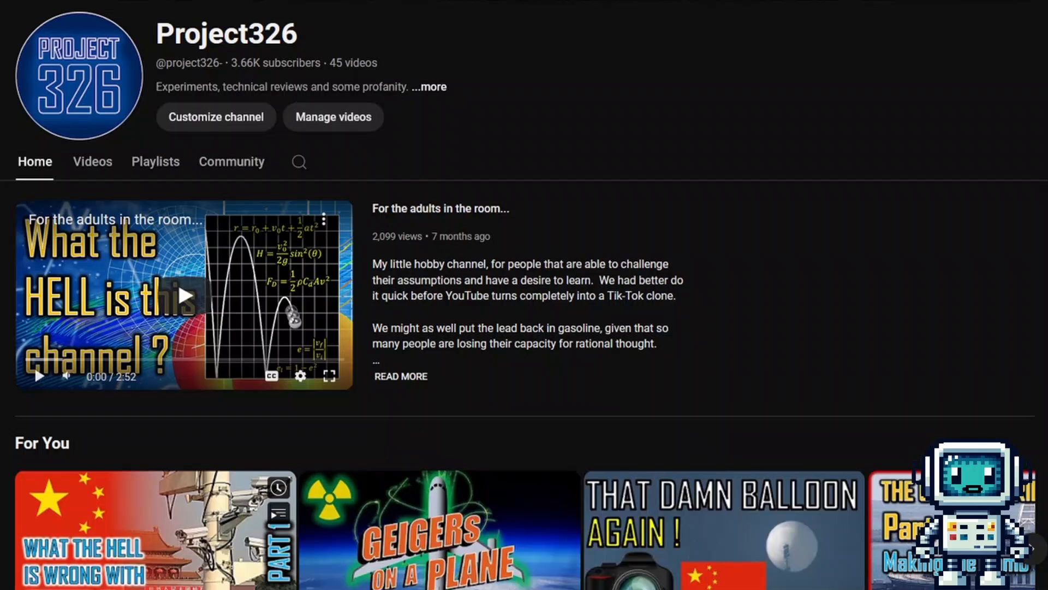
scroll(down, 3)
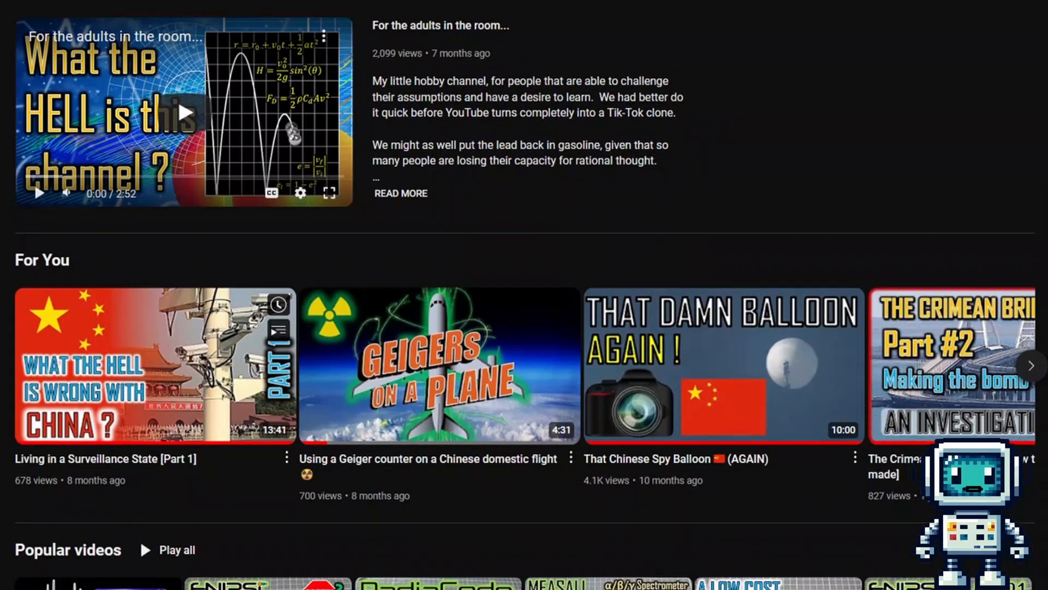
scroll(down, 3)
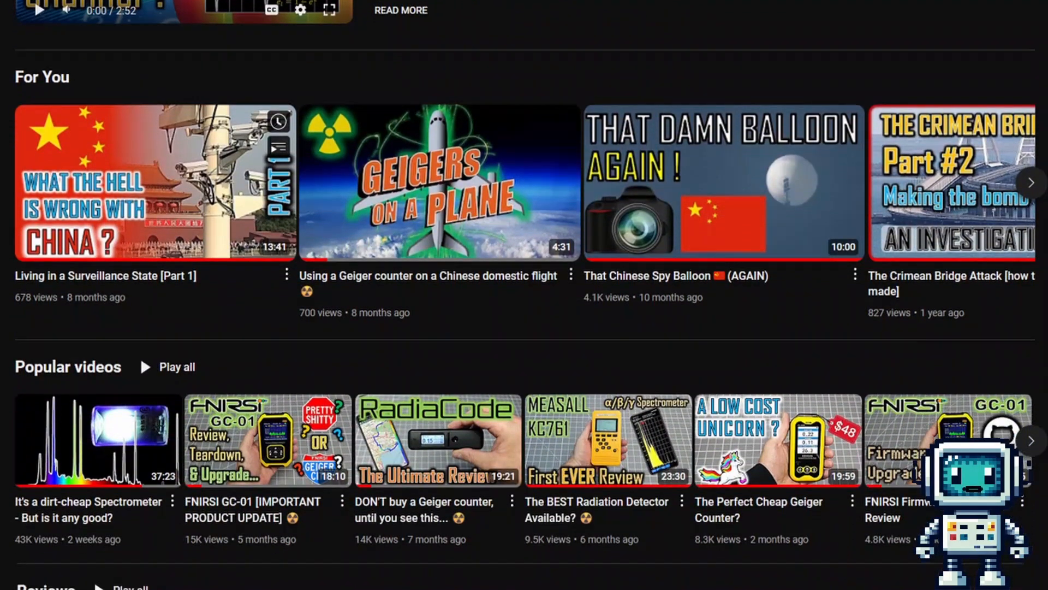
scroll(down, 3)
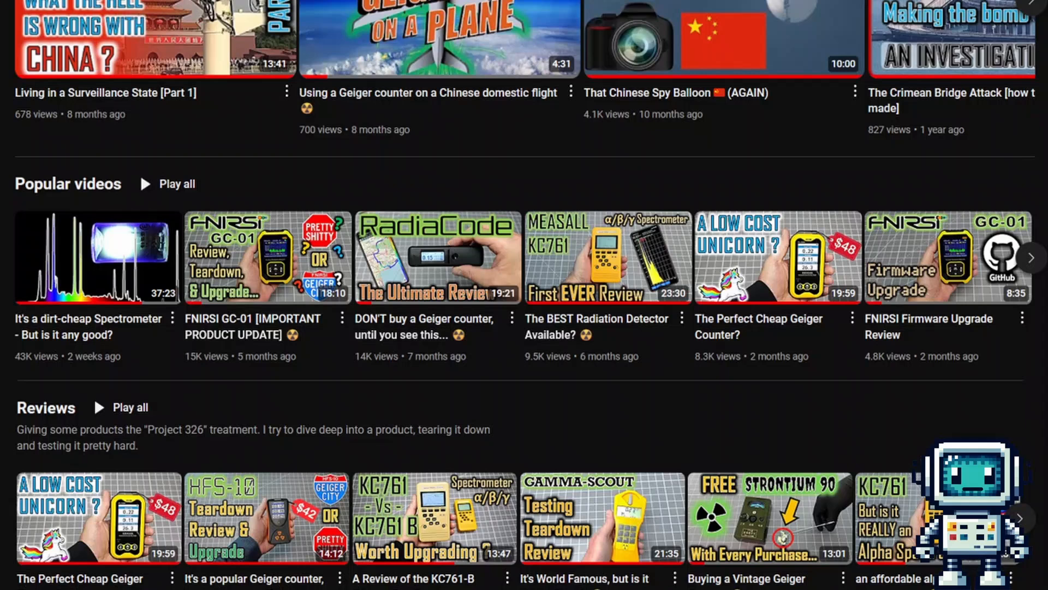
scroll(down, 3)
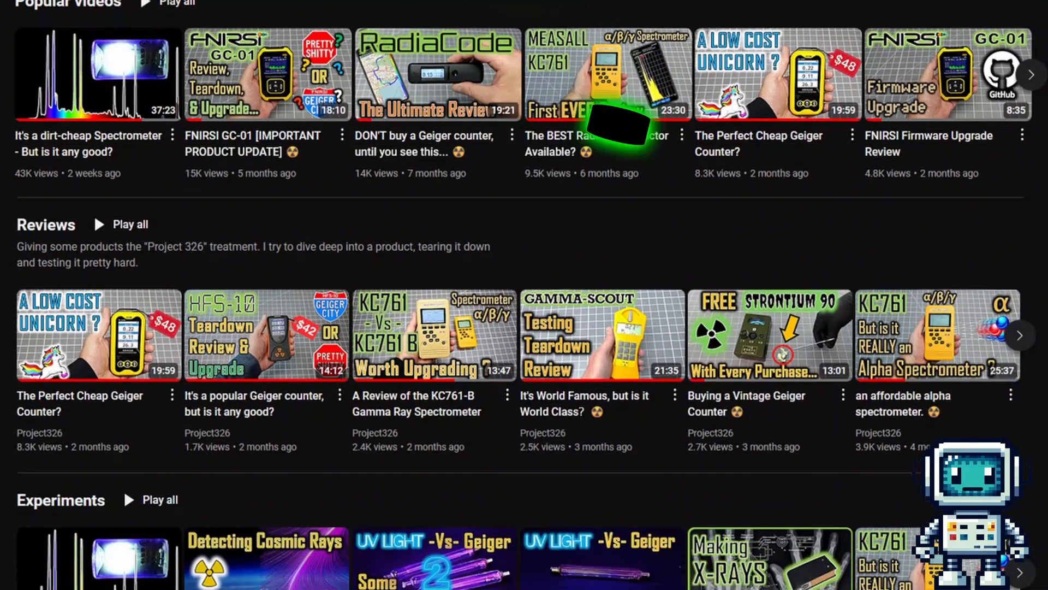
scroll(down, 3)
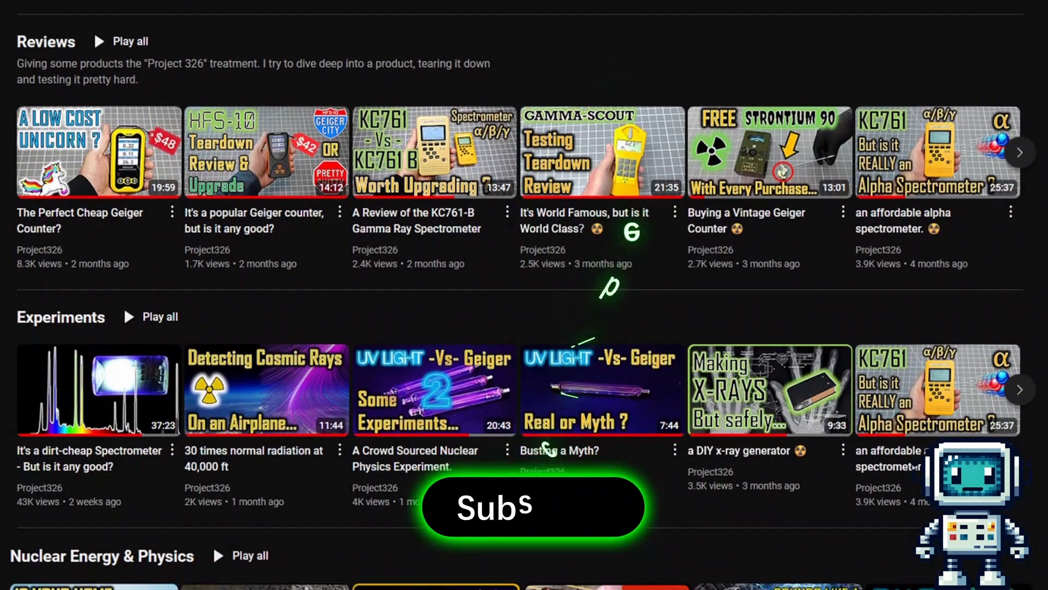
scroll(down, 3)
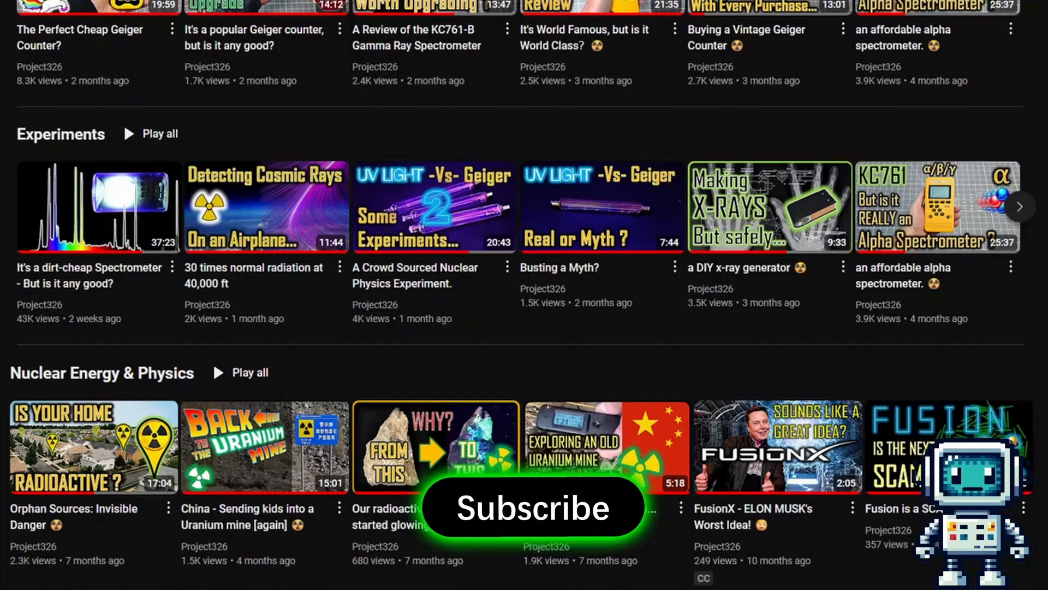
scroll(down, 3)
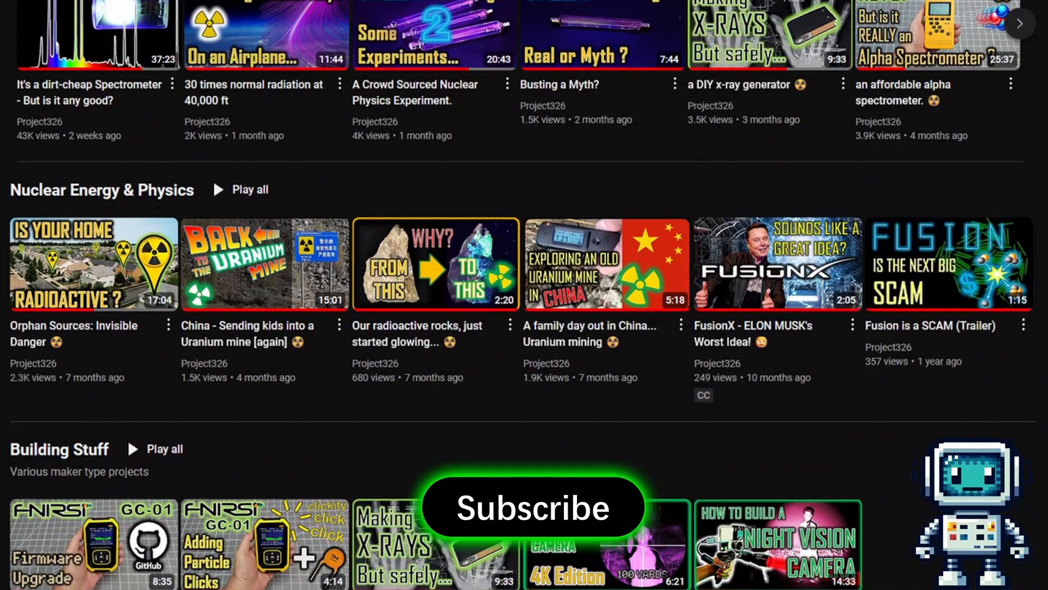
scroll(down, 3)
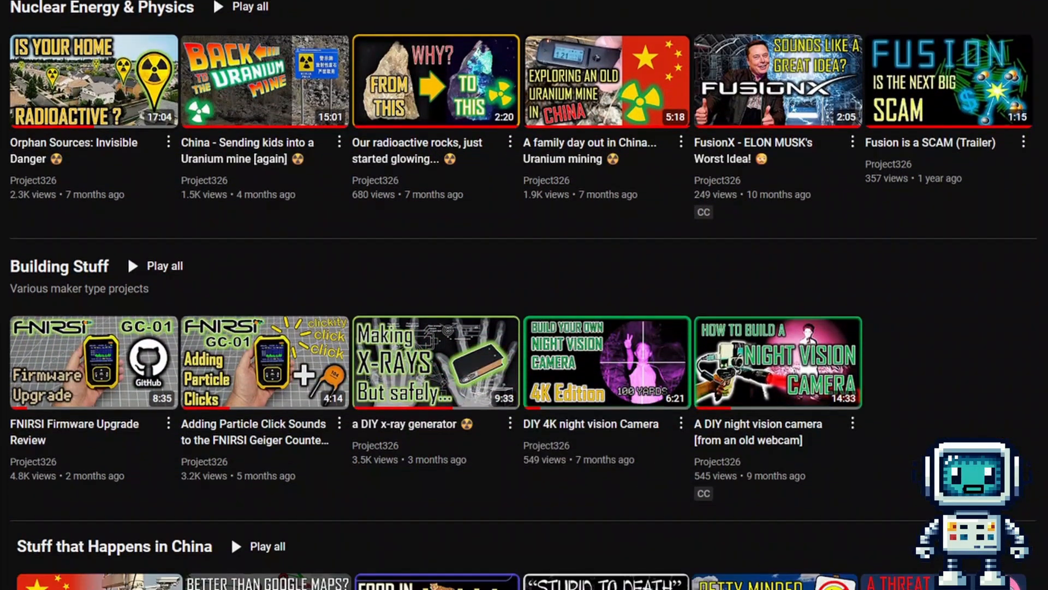
scroll(down, 3)
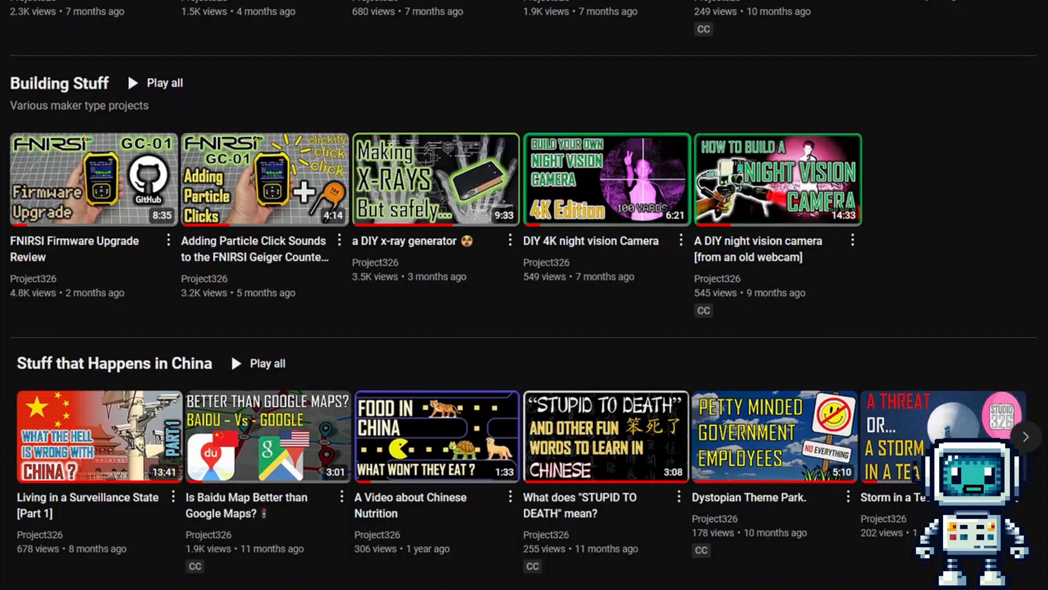
scroll(down, 3)
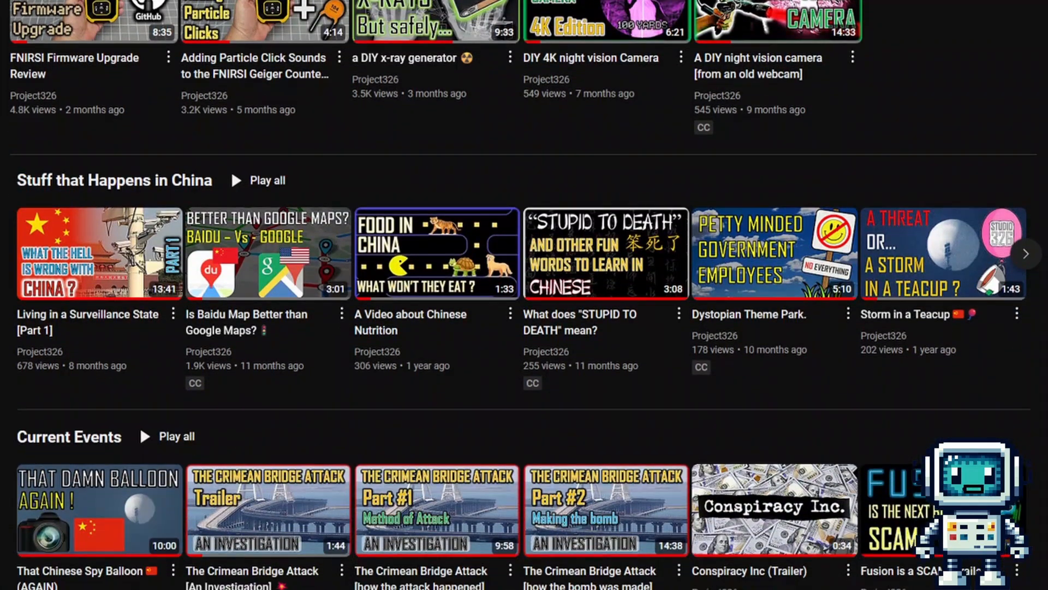